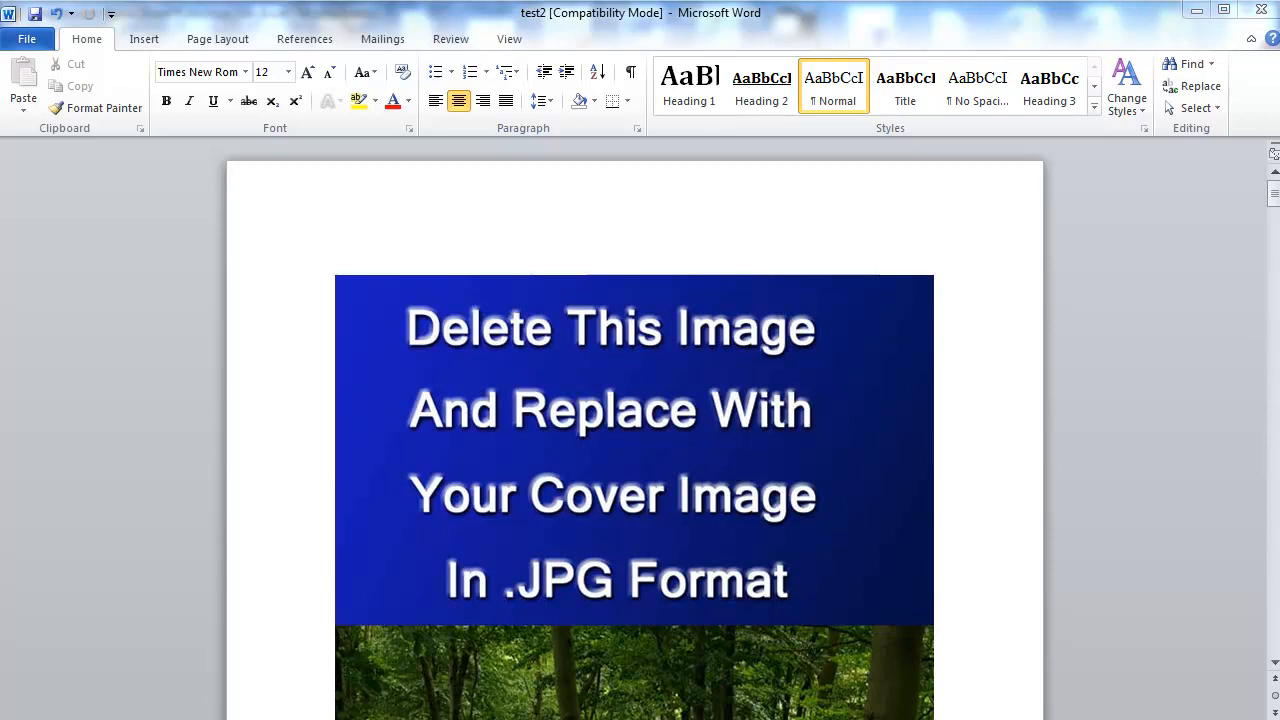
mouse_move(1101, 469)
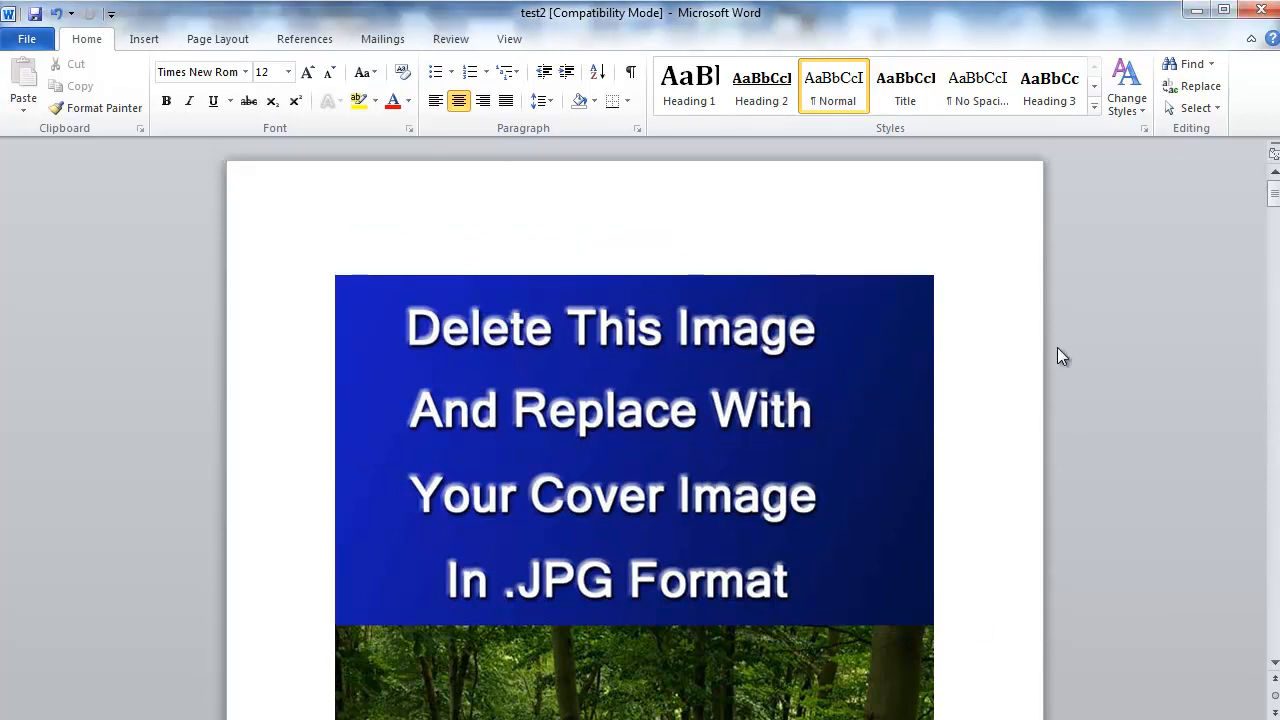
Scroll down through the ebook's cover page in Word.
scroll("down", 3)
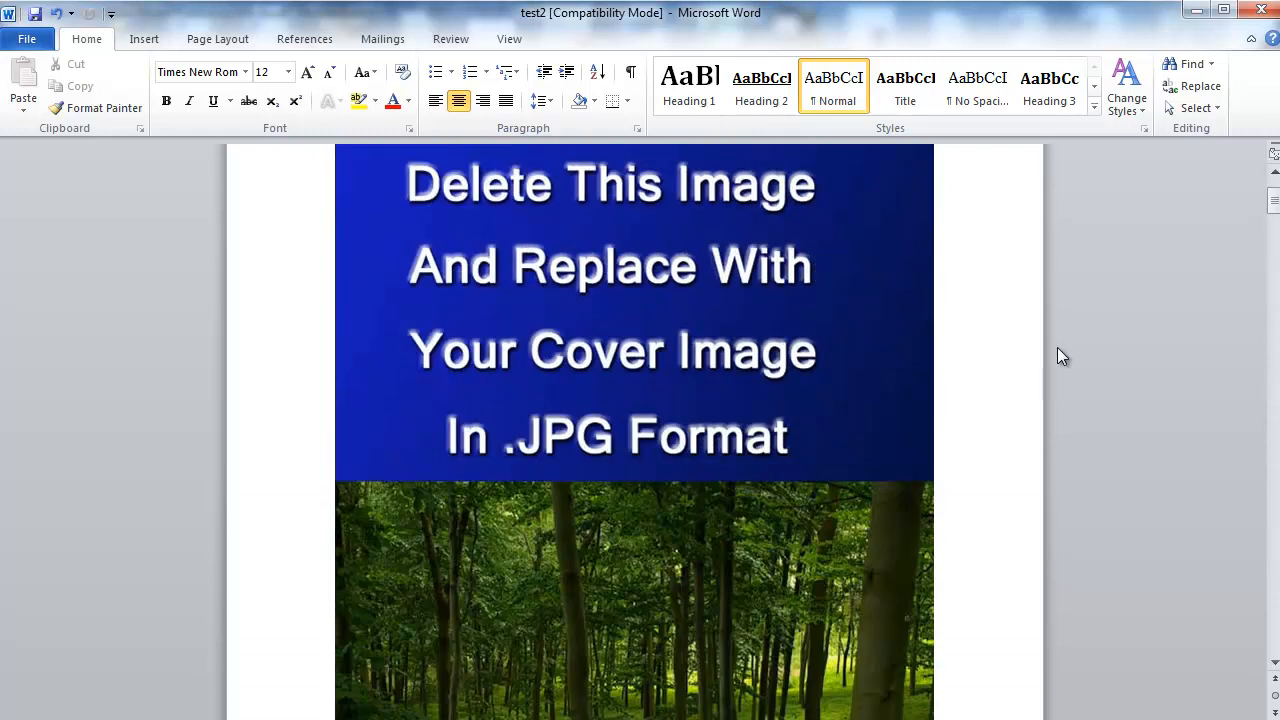
scroll("down", 3)
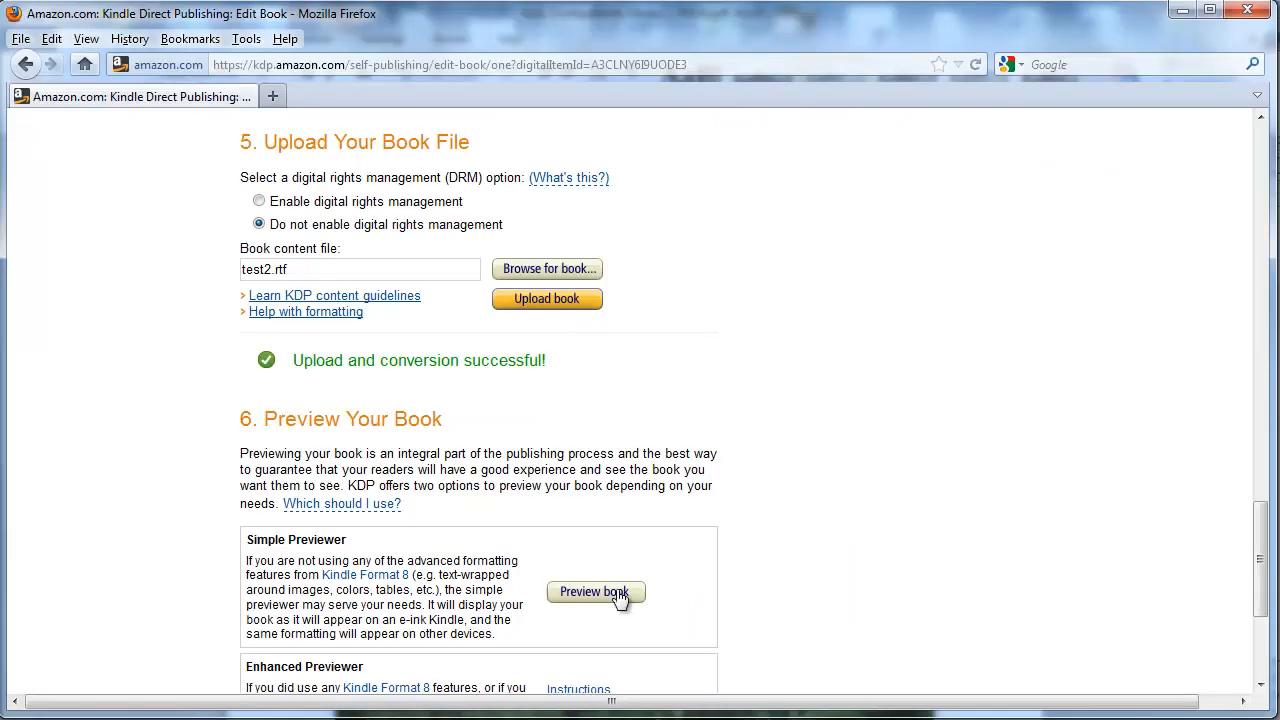
Preview the book, advance past the blank first page to the cover, and close the previewer.
left_click(595, 591)
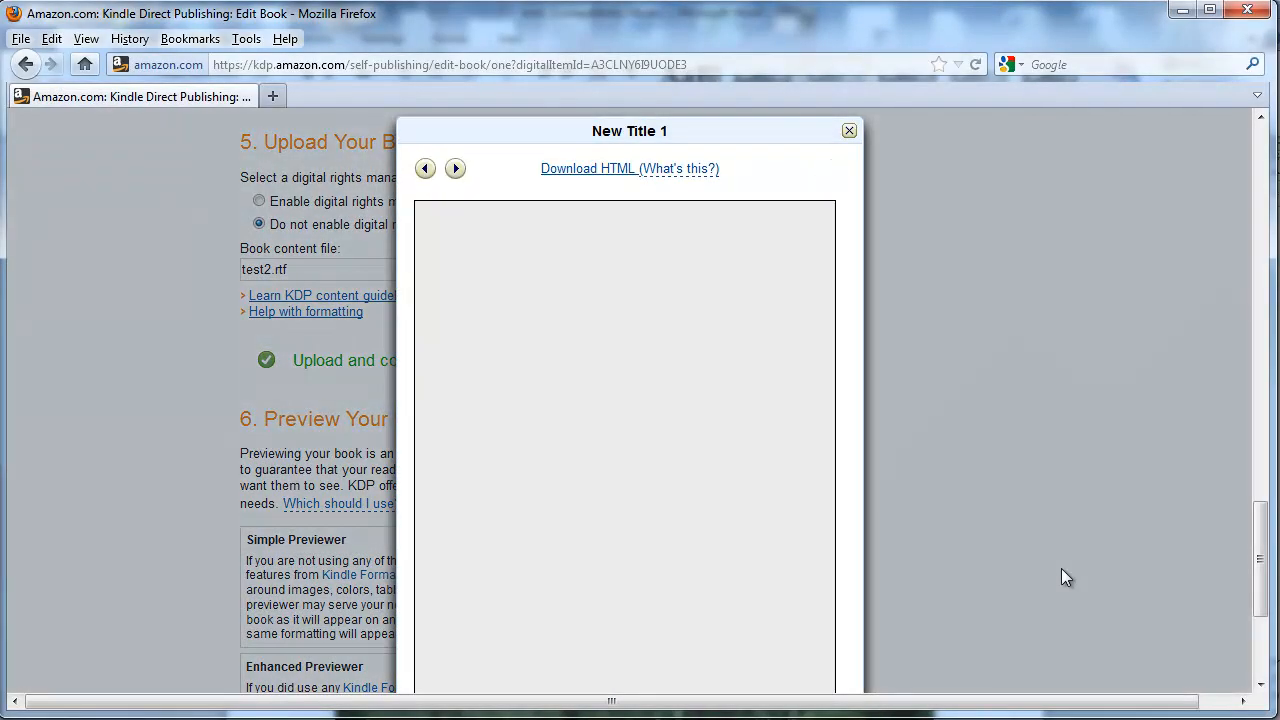
mouse_move(727, 138)
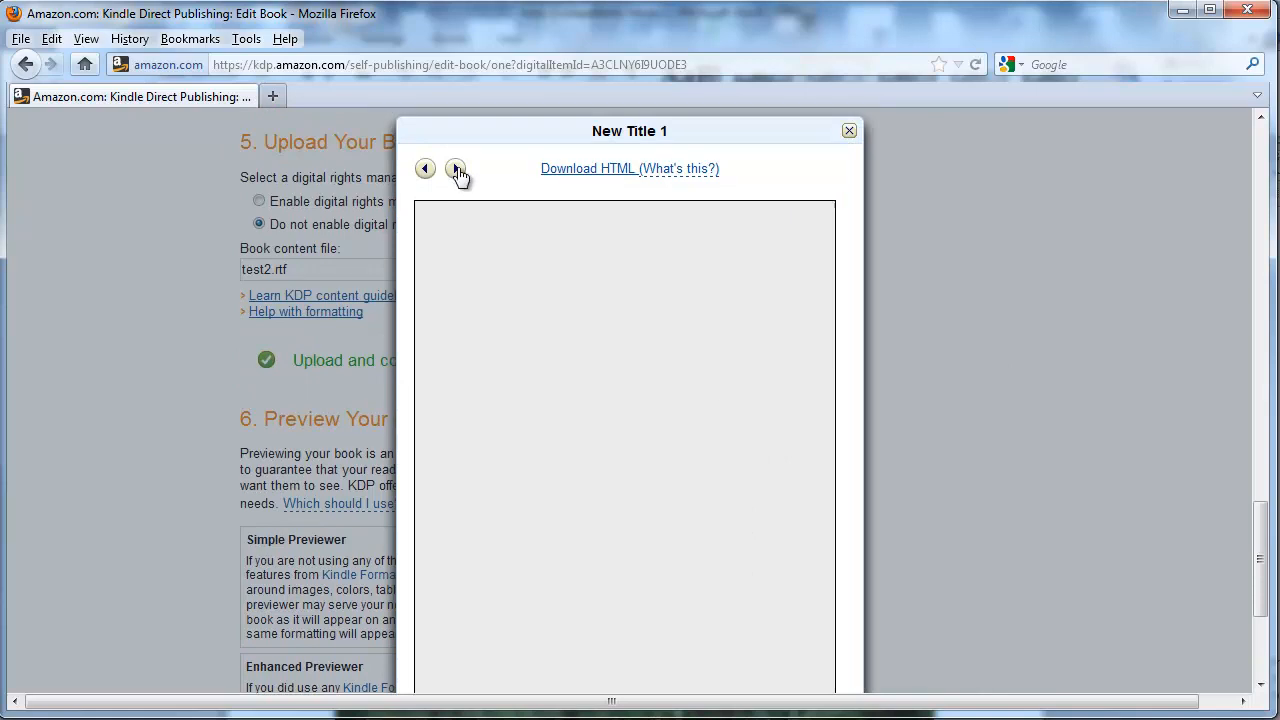
left_click(456, 168)
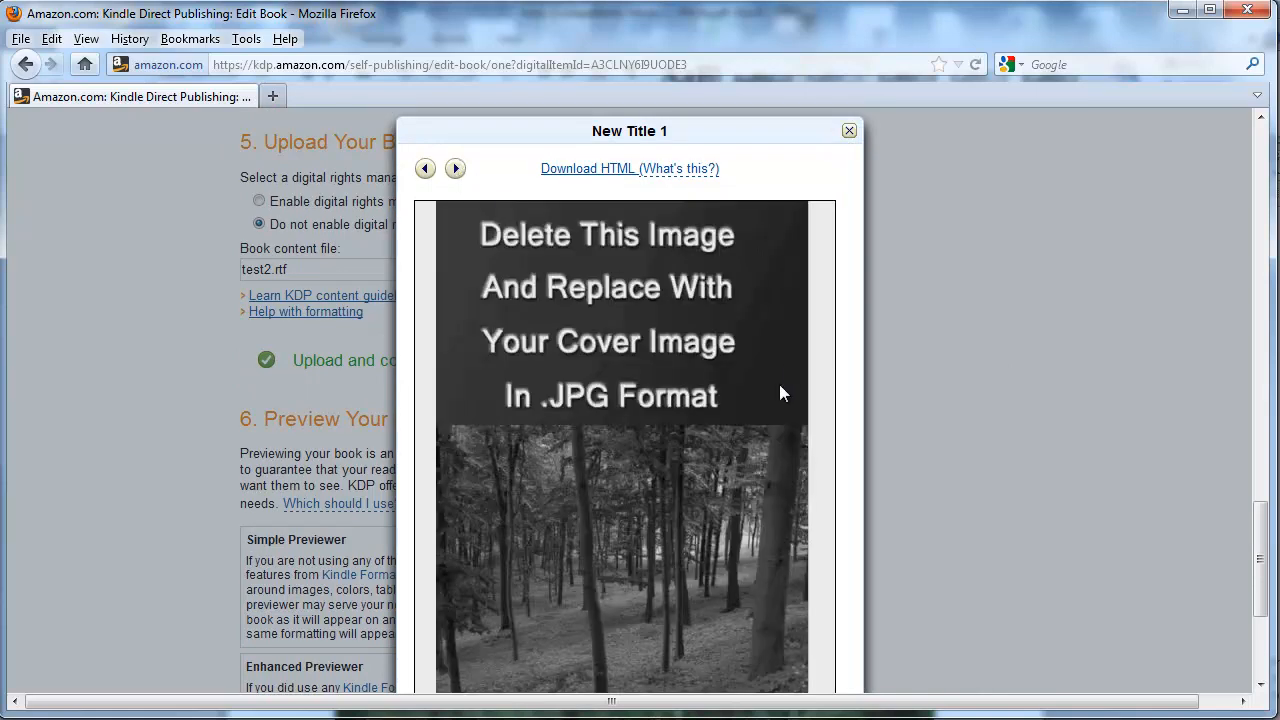
mouse_move(410, 190)
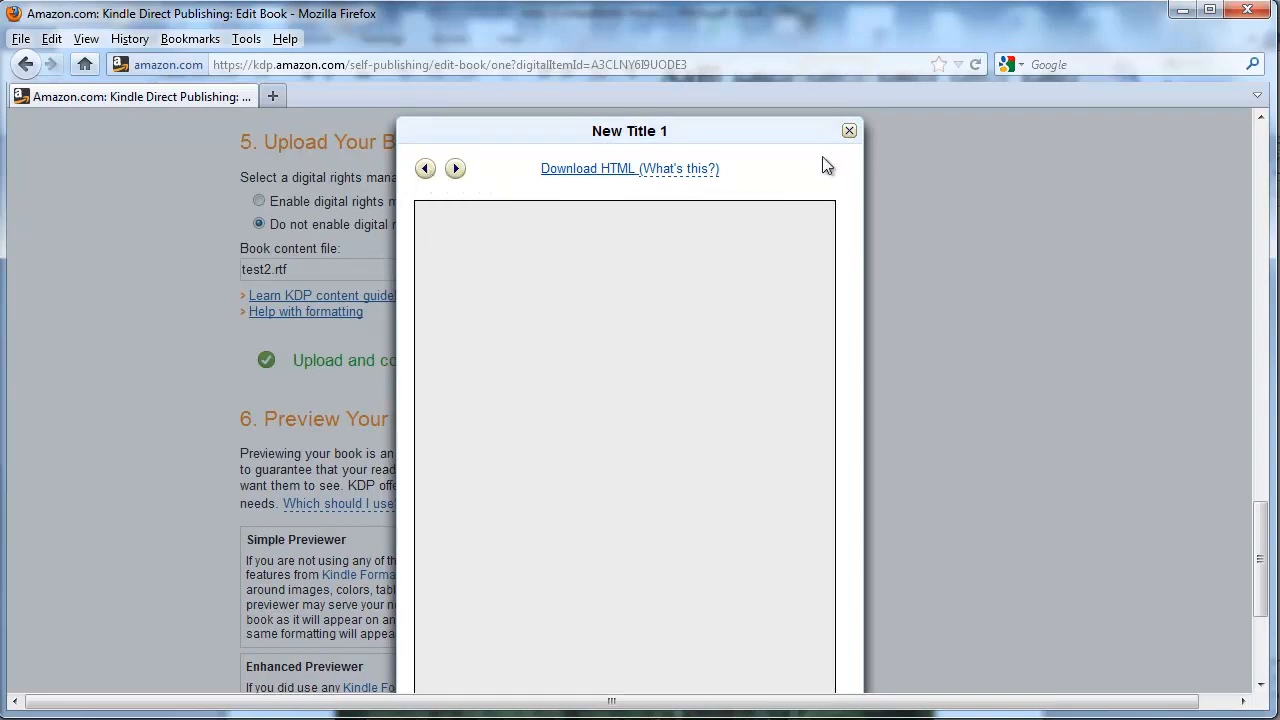
left_click(849, 130)
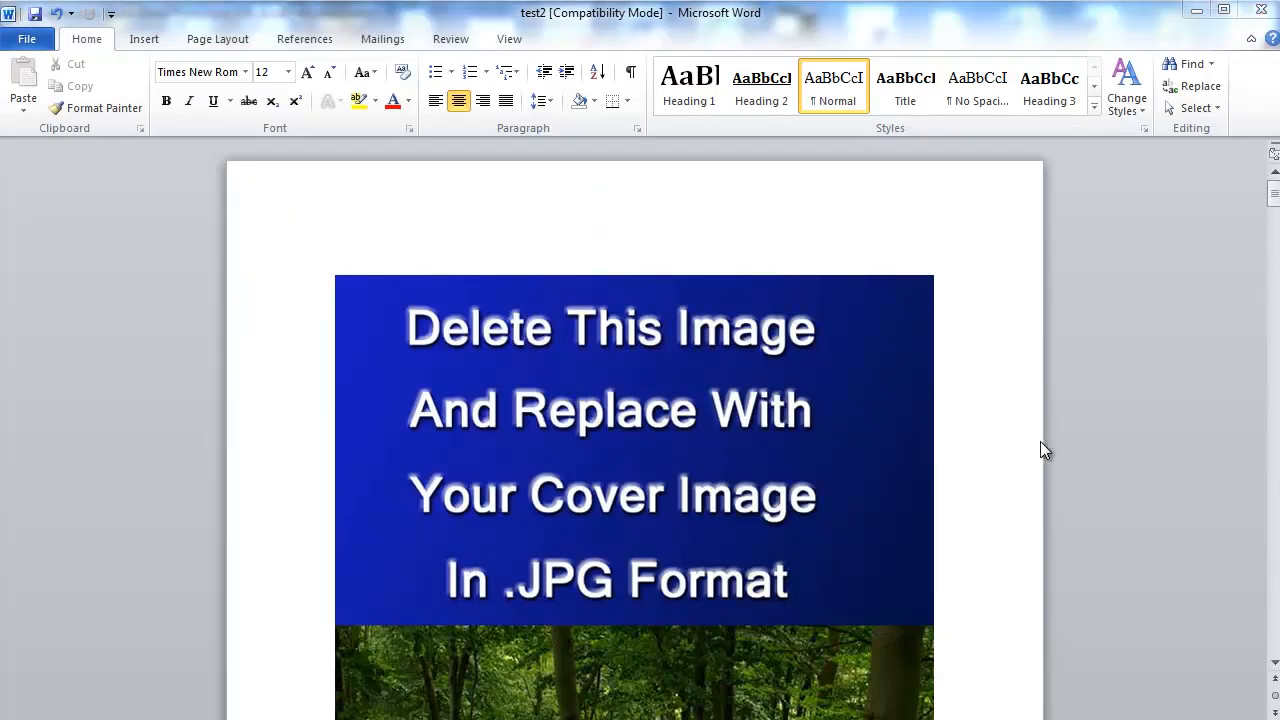
mouse_move(688, 88)
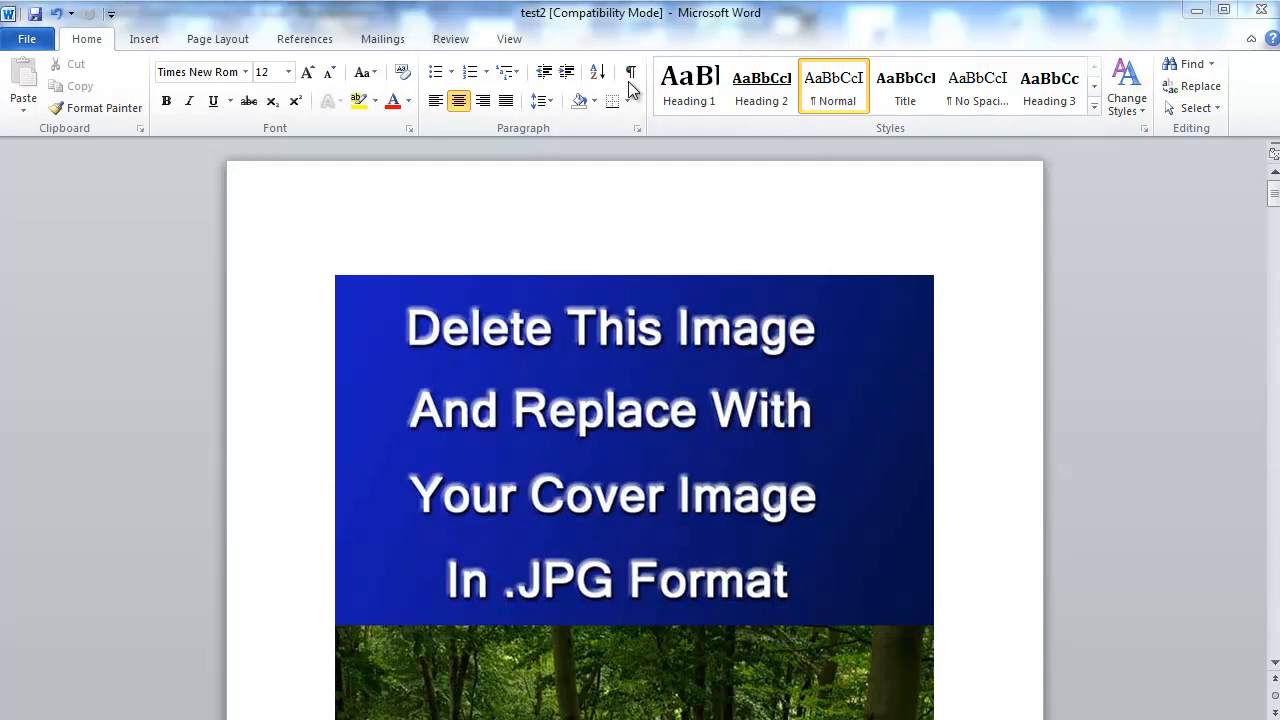
left_click(630, 75)
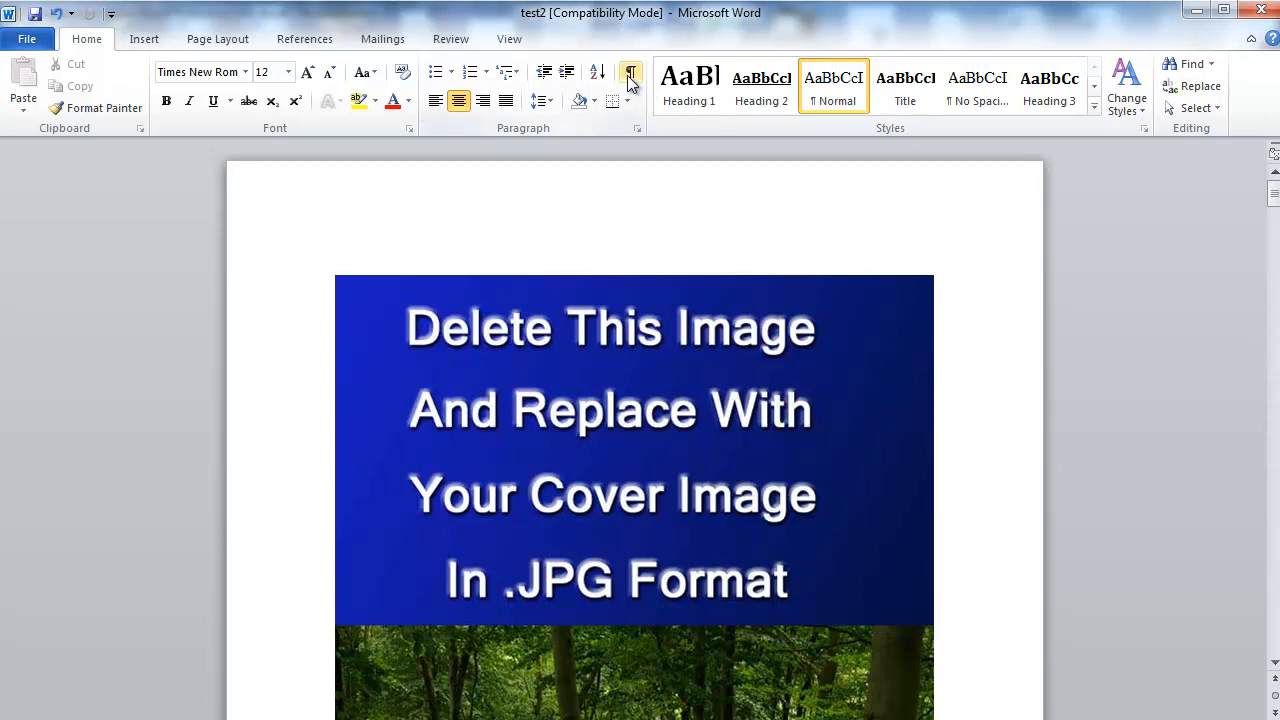
mouse_move(630, 75)
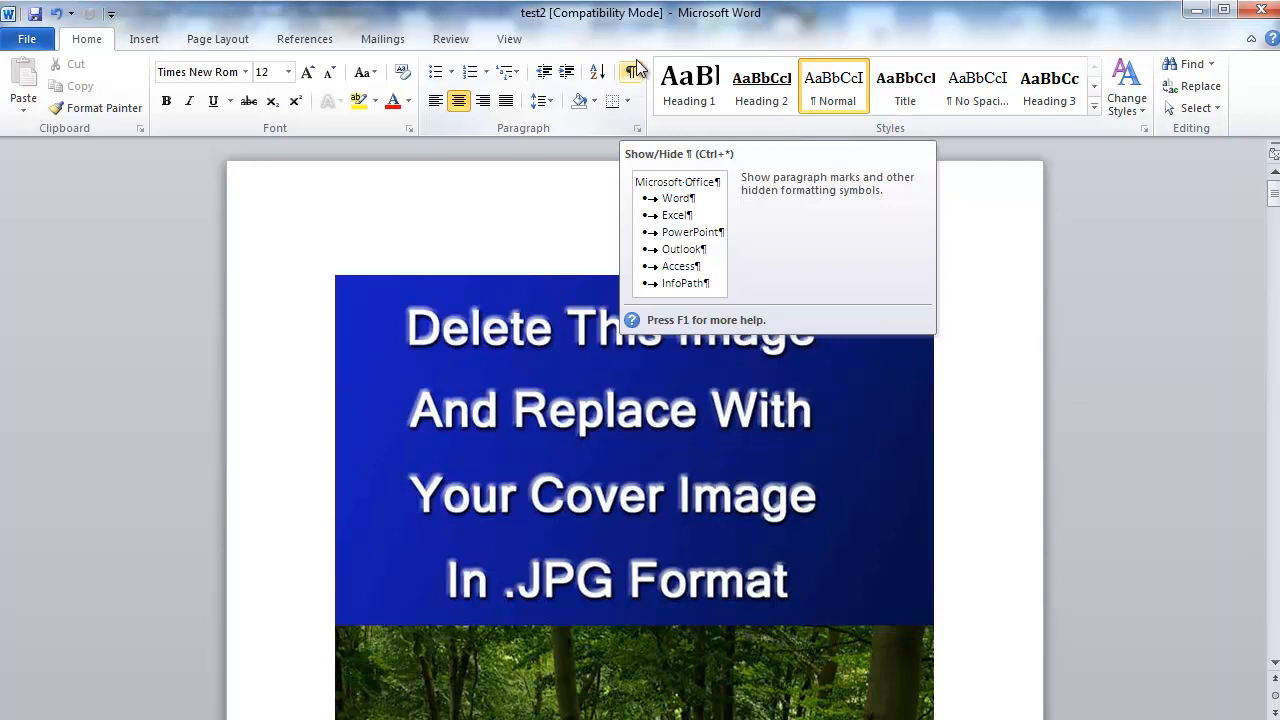
Turn on Show/Hide ¶ to display the paragraph mark above the cover picture.
left_click(631, 71)
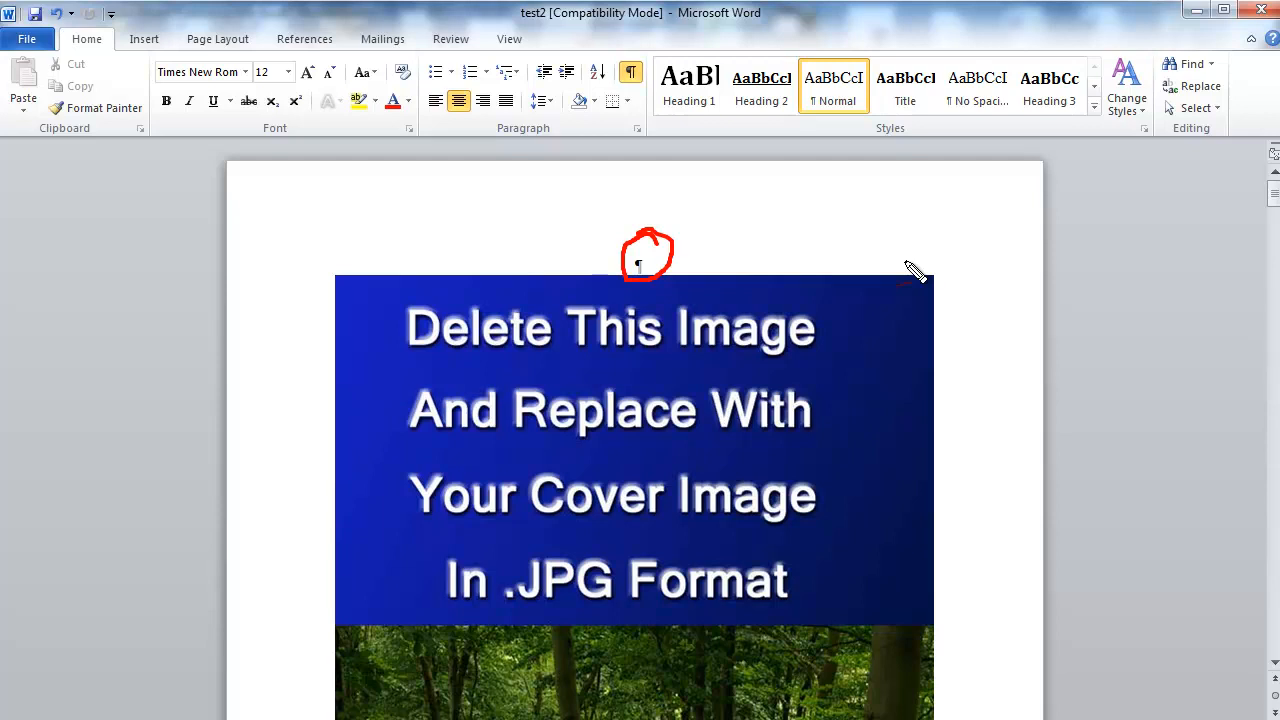
mouse_move(853, 293)
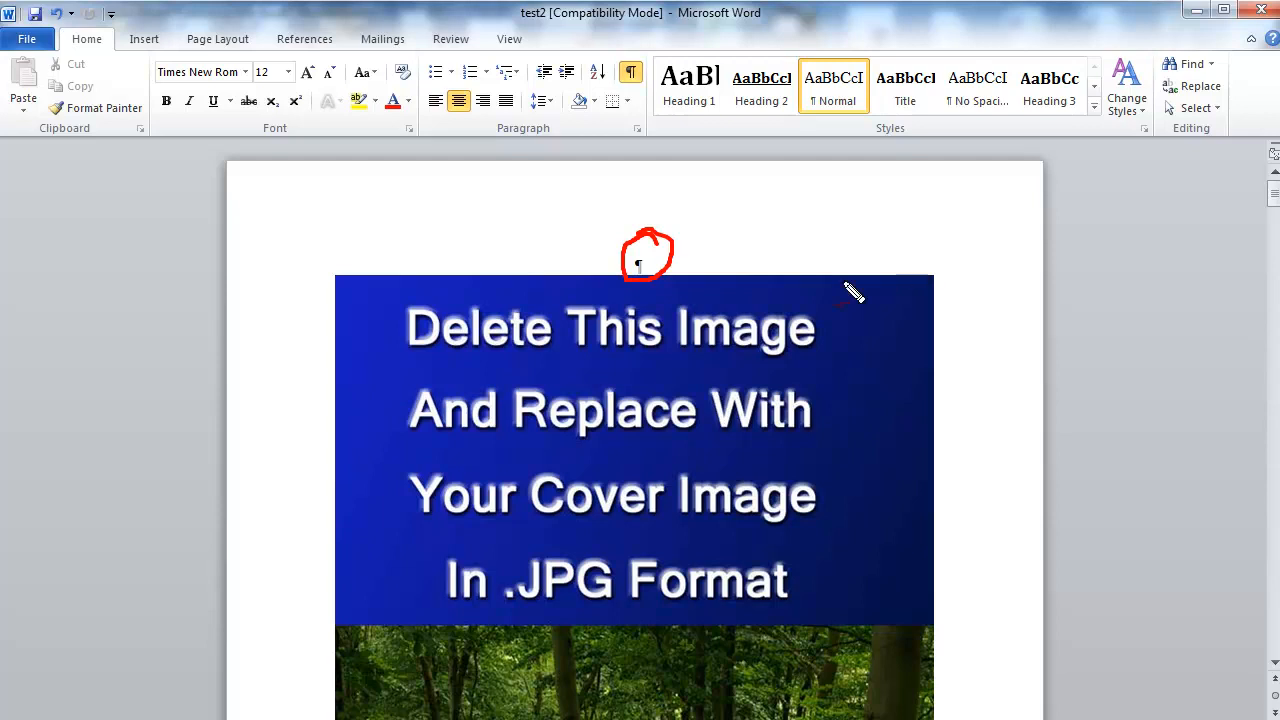
mouse_move(640, 293)
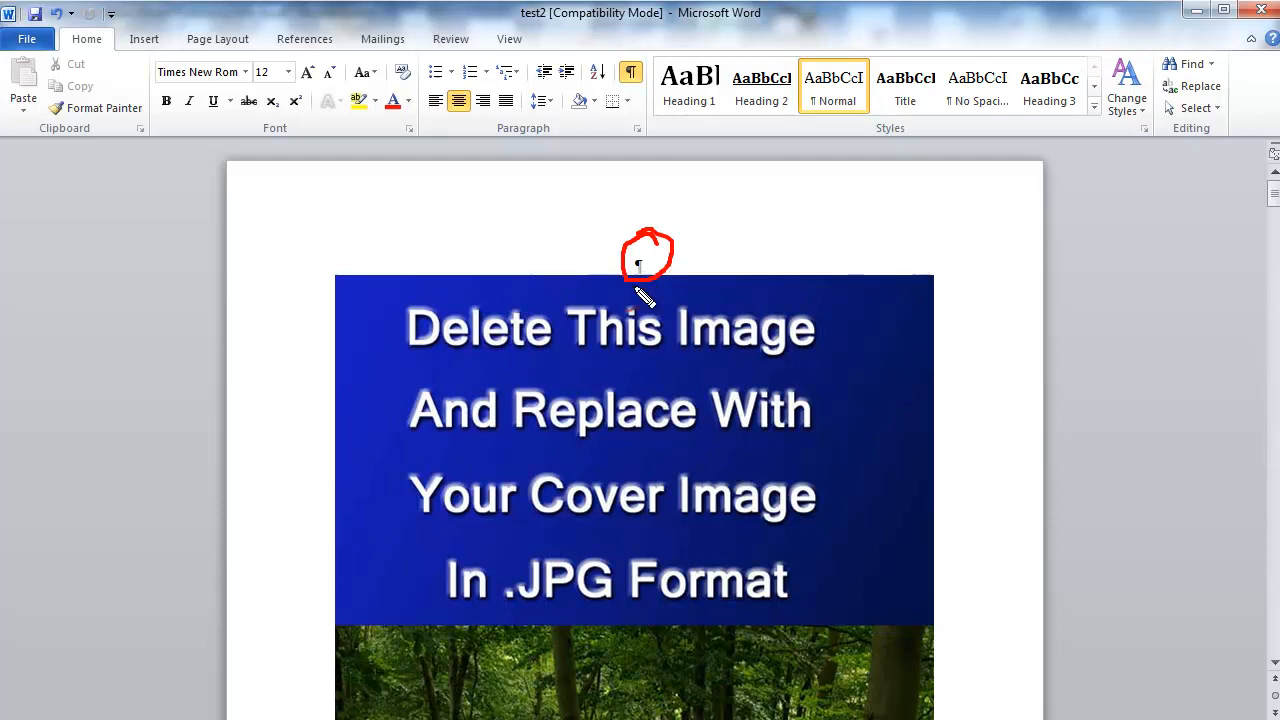
mouse_move(315, 215)
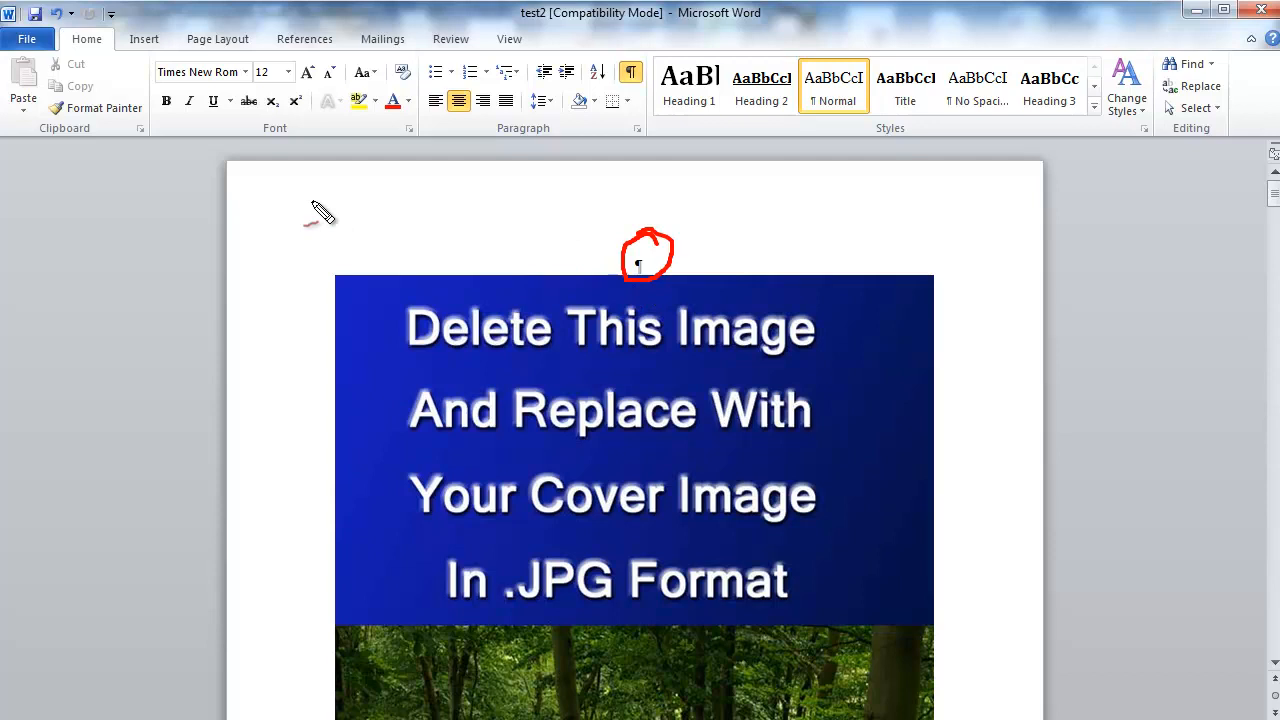
mouse_move(518, 200)
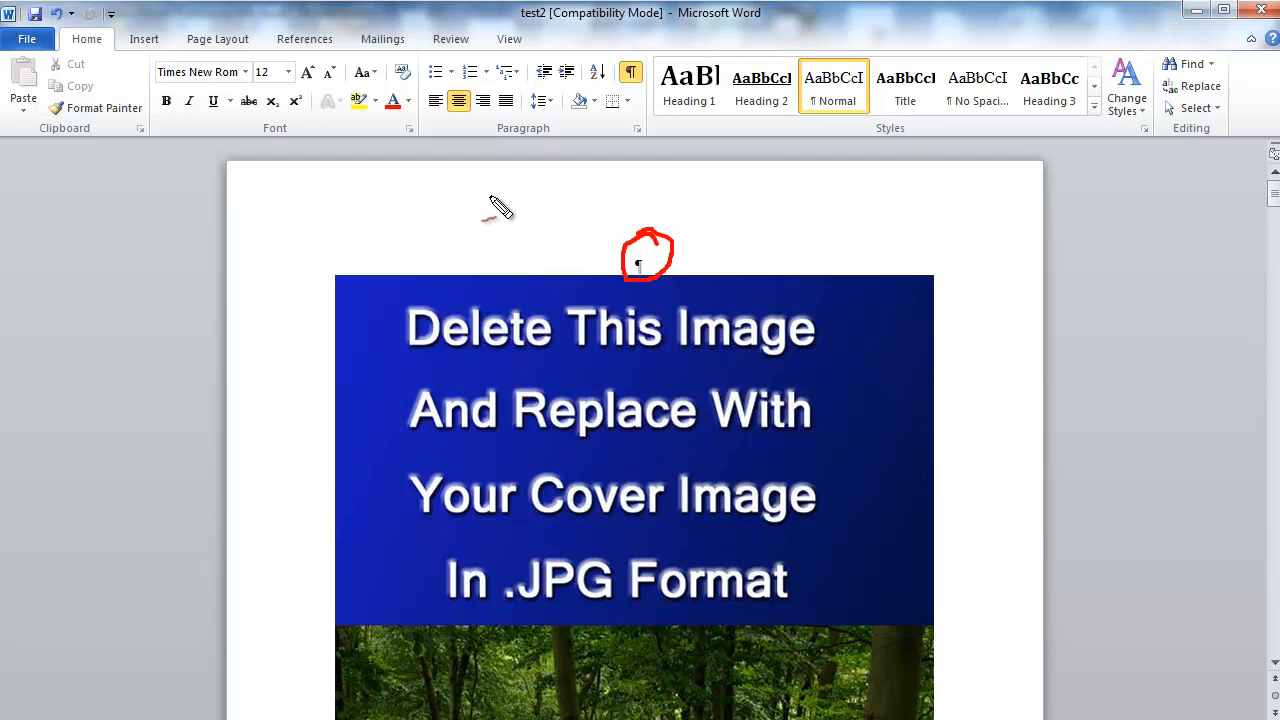
mouse_move(500, 248)
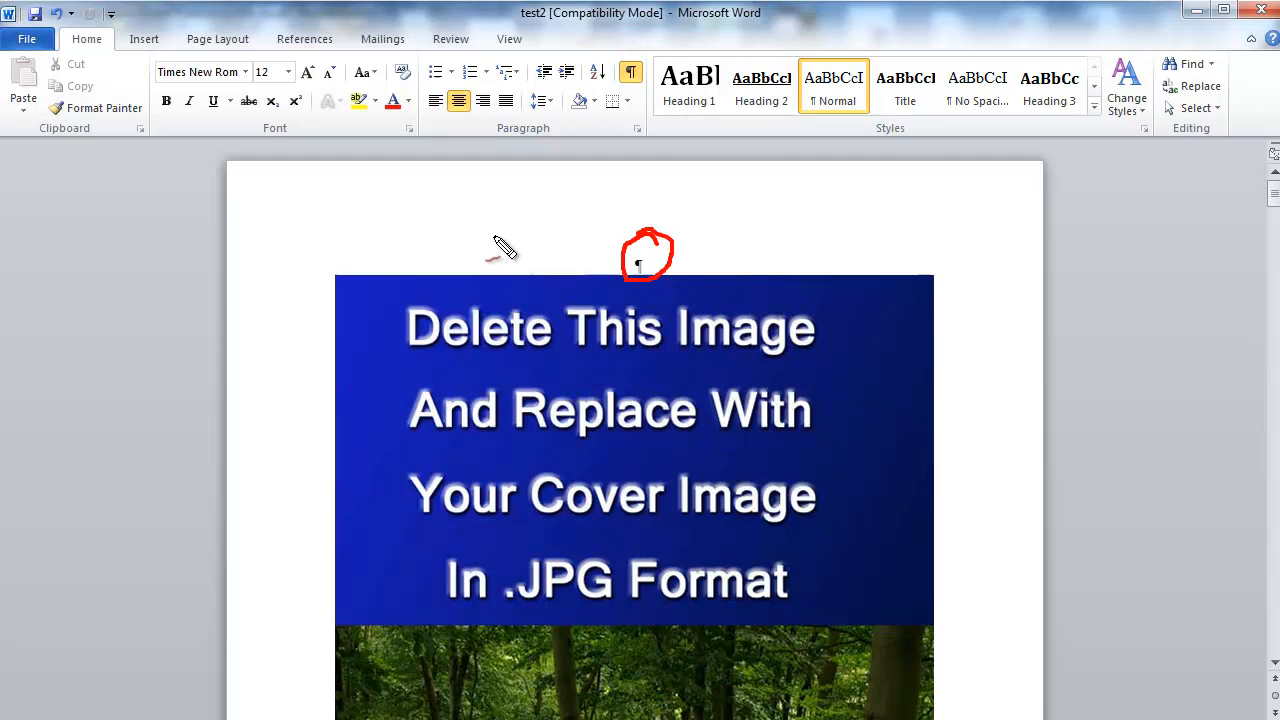
mouse_move(800, 378)
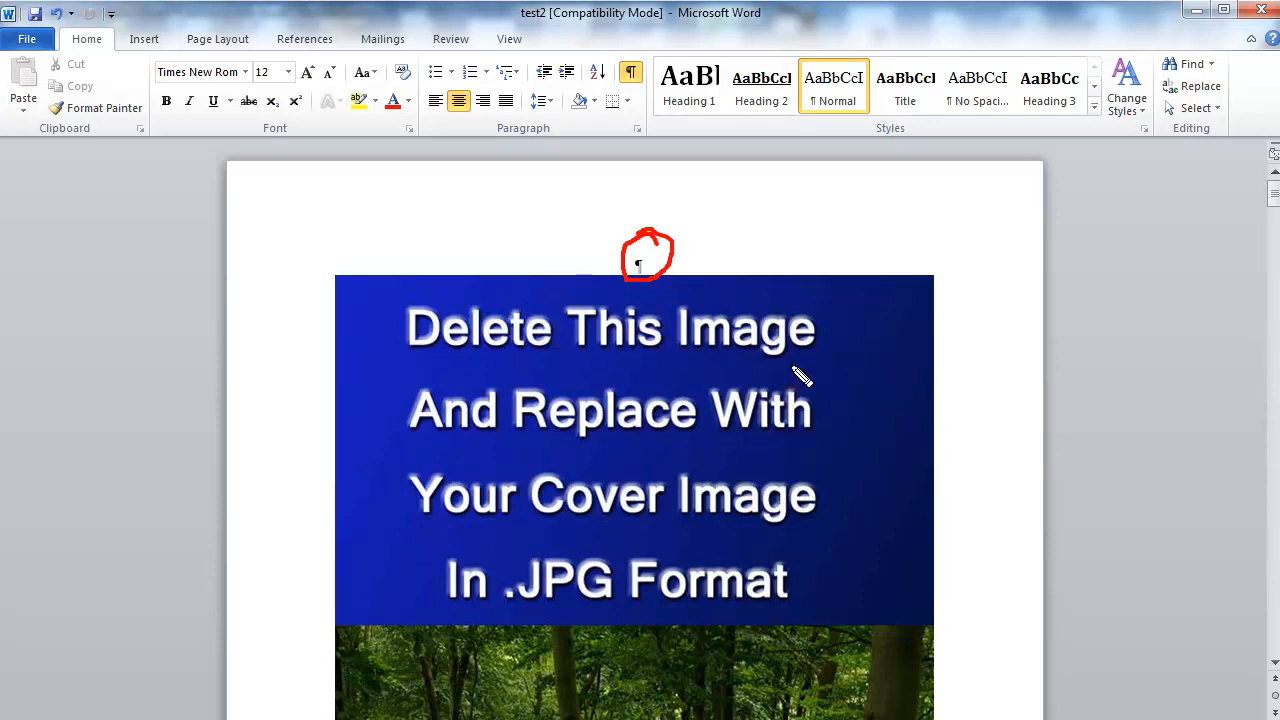
mouse_move(850, 405)
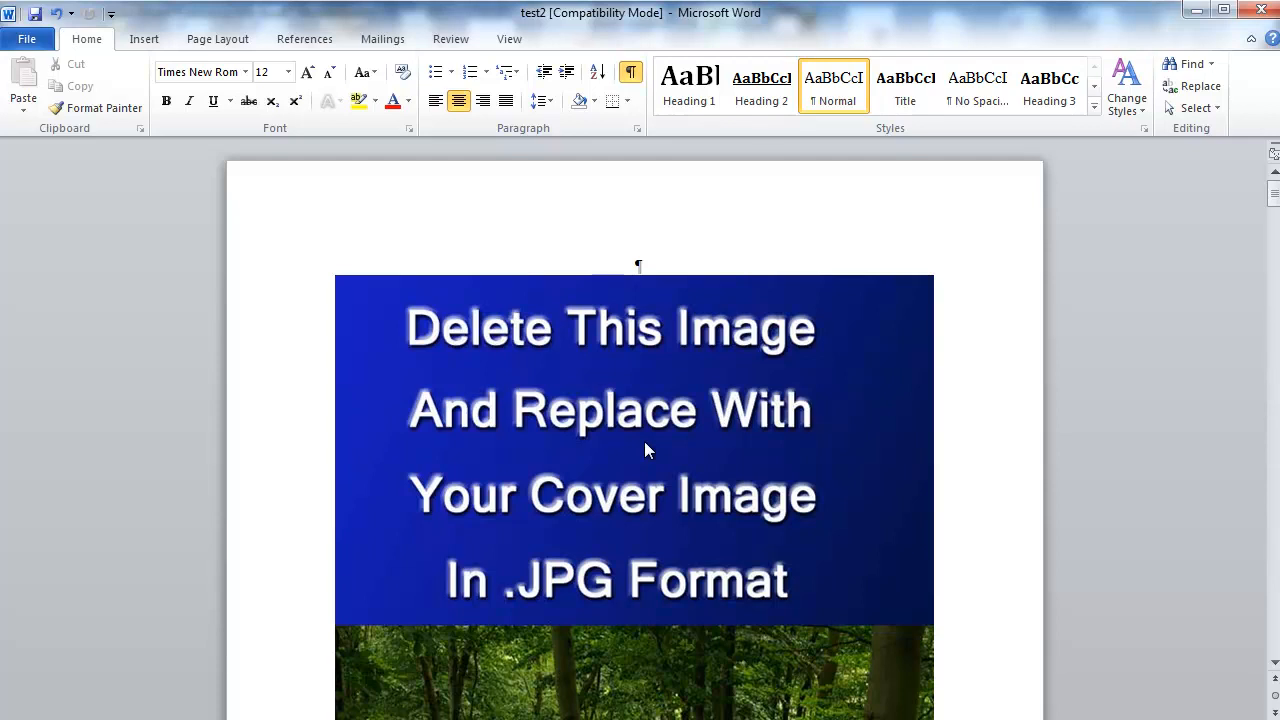
mouse_move(672, 371)
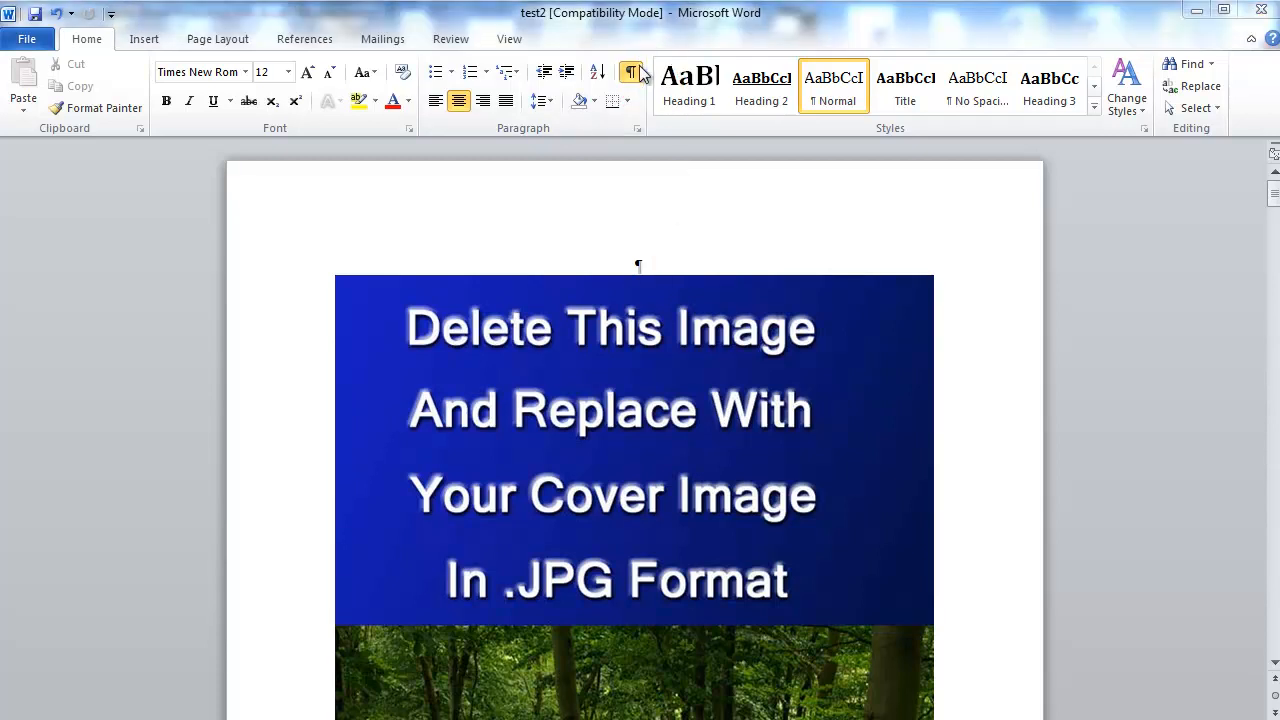
left_click(631, 72)
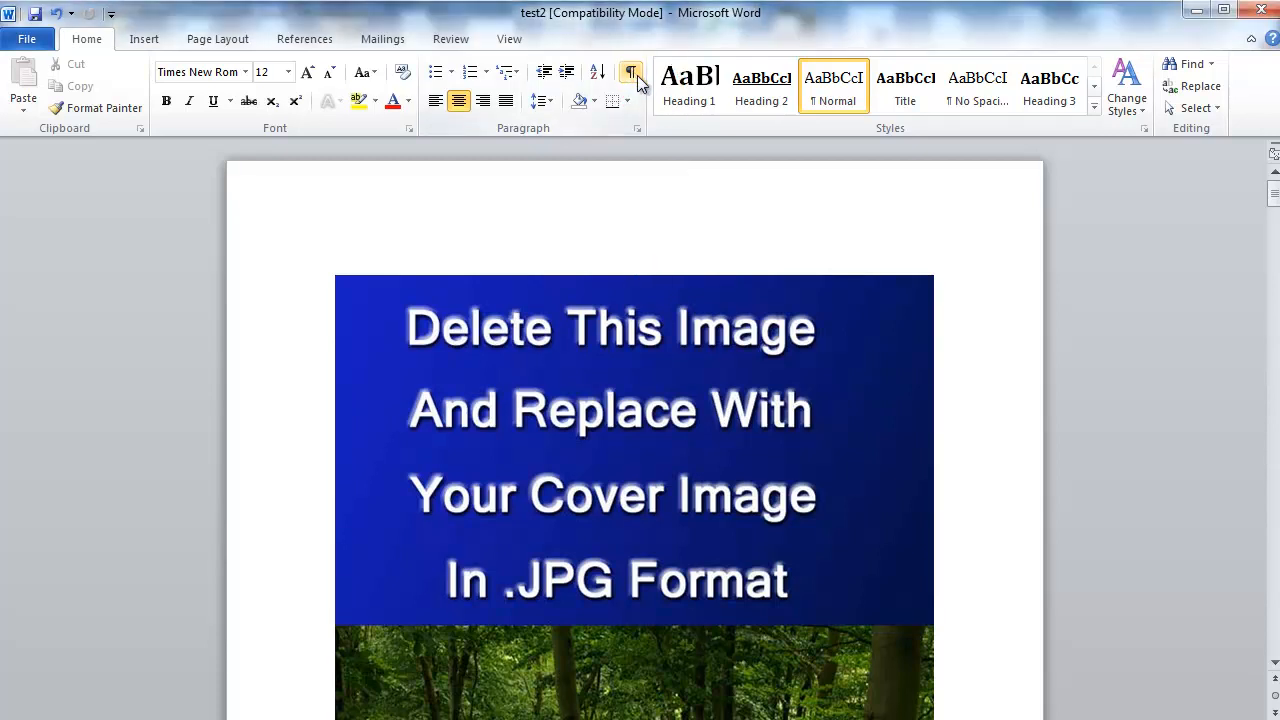
left_click(631, 72)
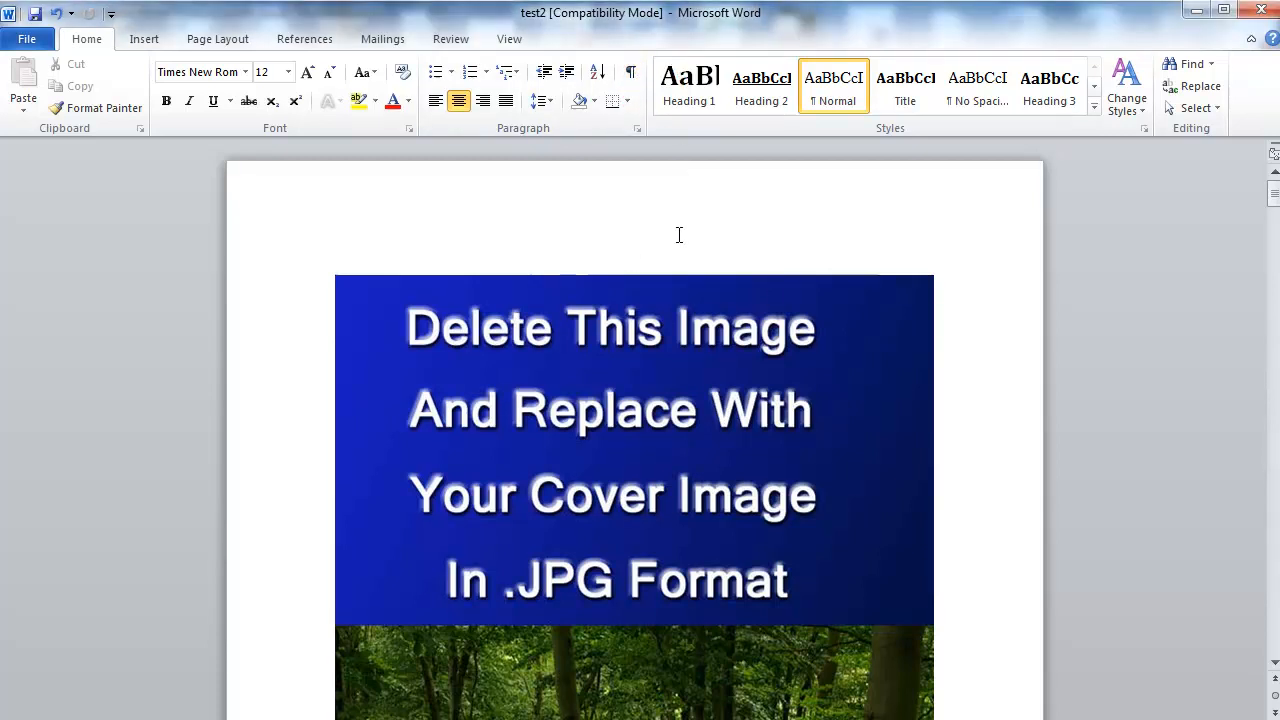
left_click(630, 72)
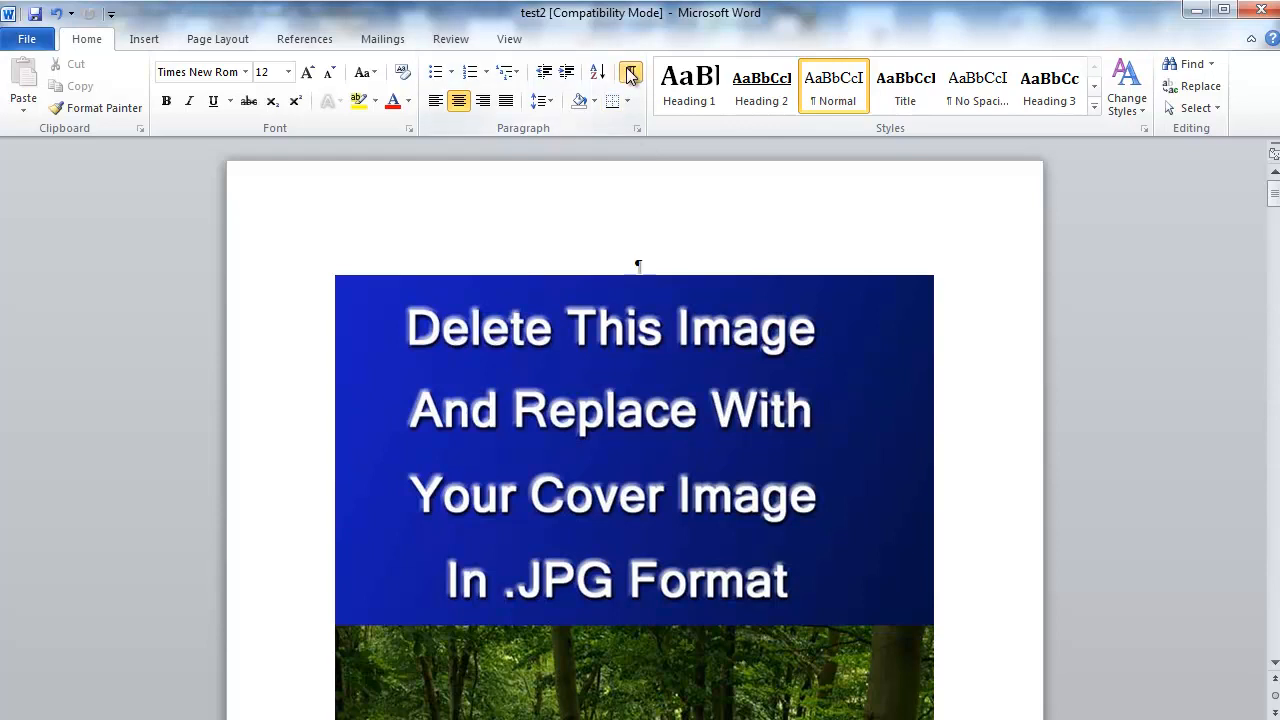
left_click(630, 72)
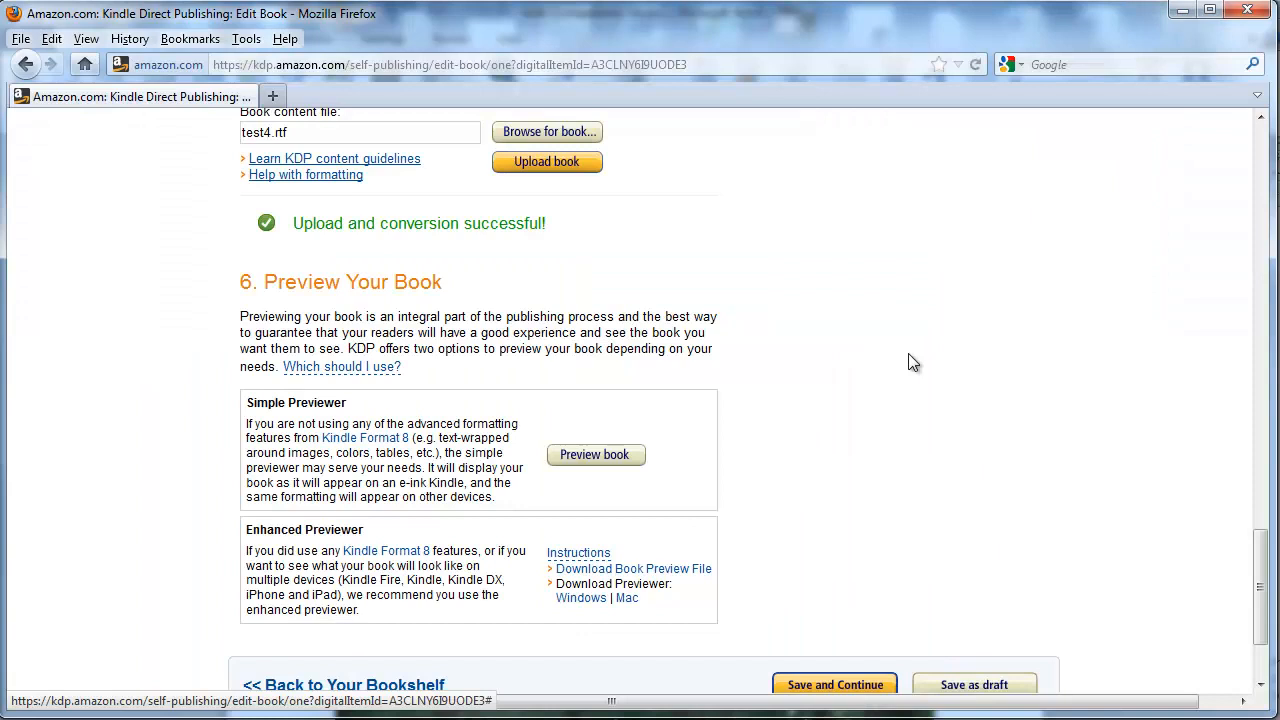
Open the test4 preview and page forward and back between cover and title page.
scroll("down", 3)
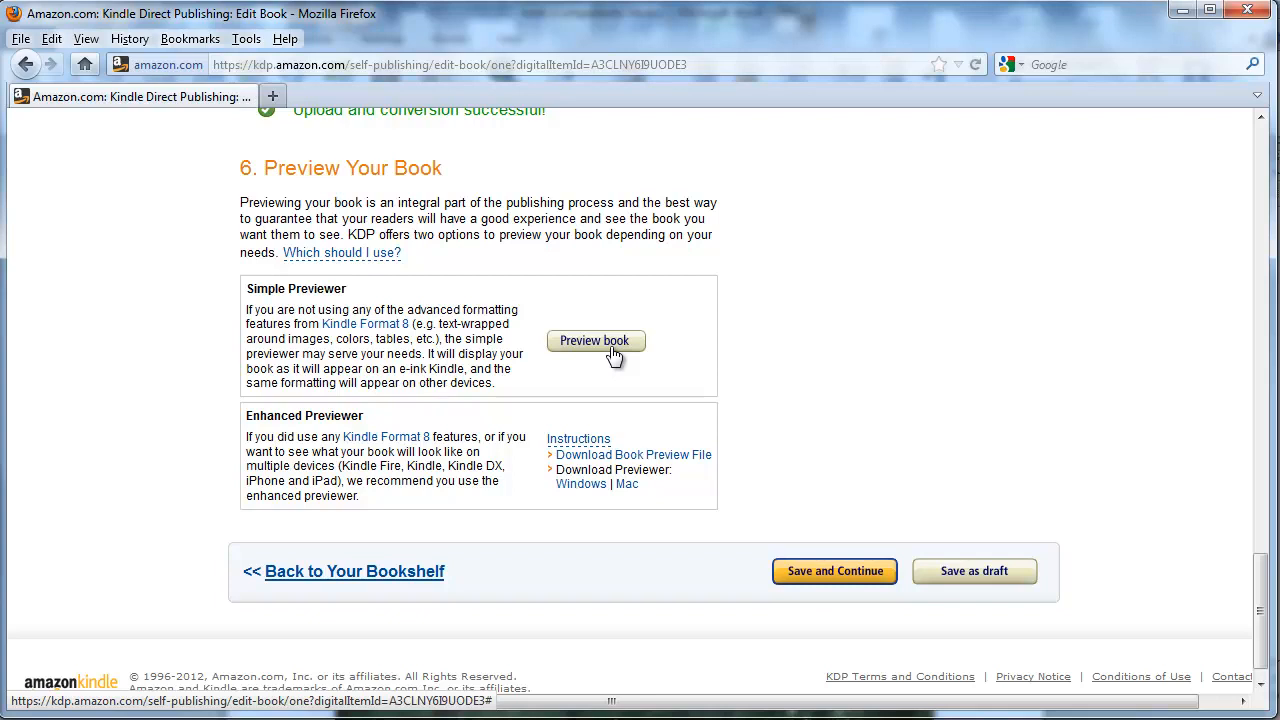
left_click(595, 340)
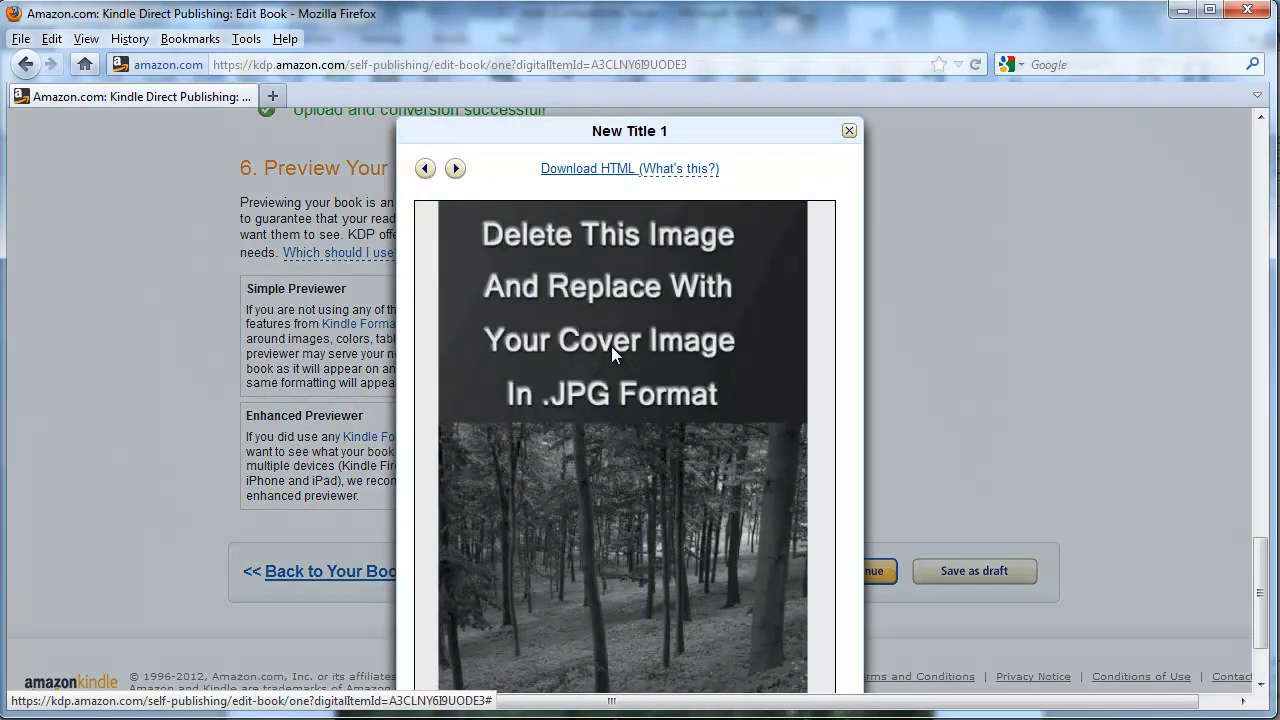
mouse_move(1114, 414)
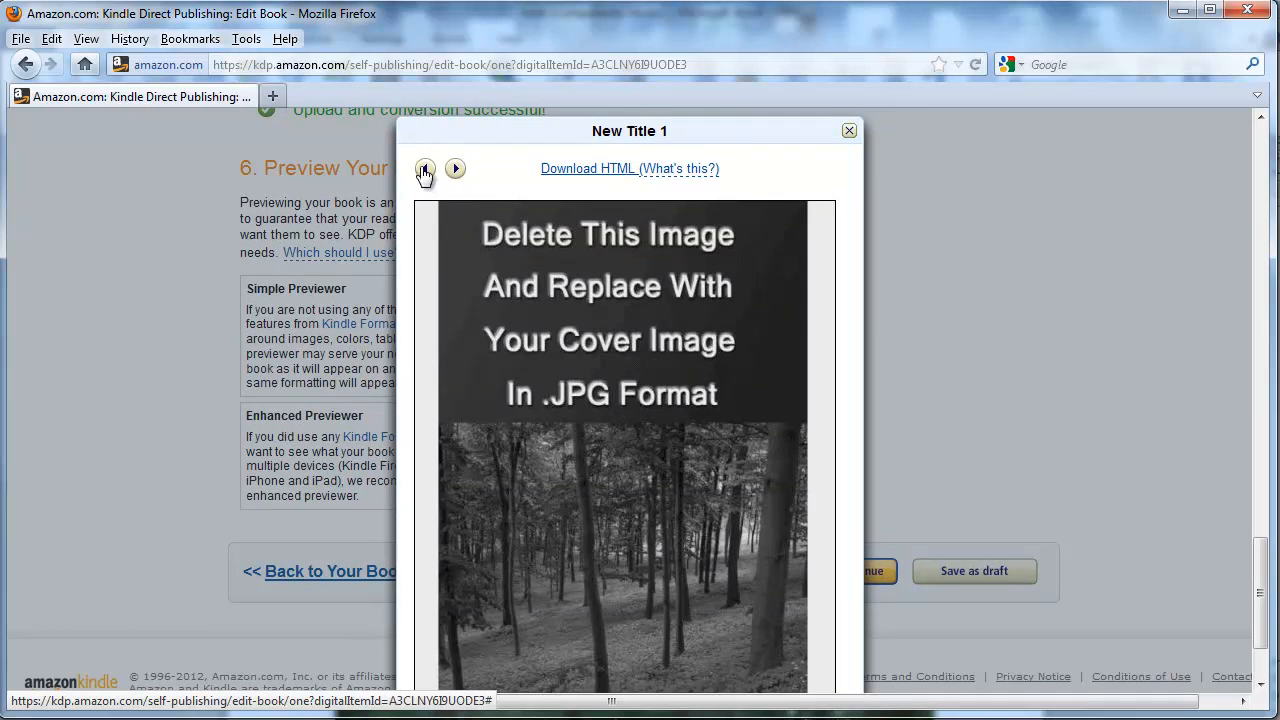
mouse_move(428, 190)
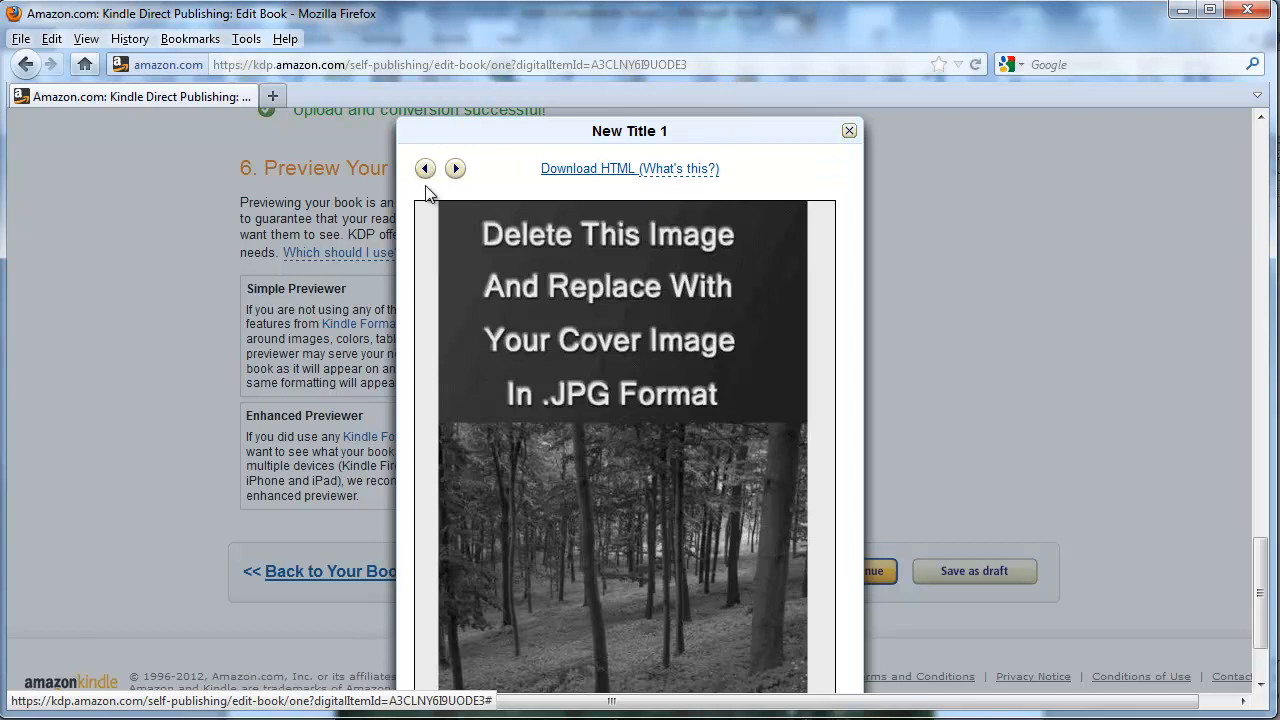
mouse_move(398, 232)
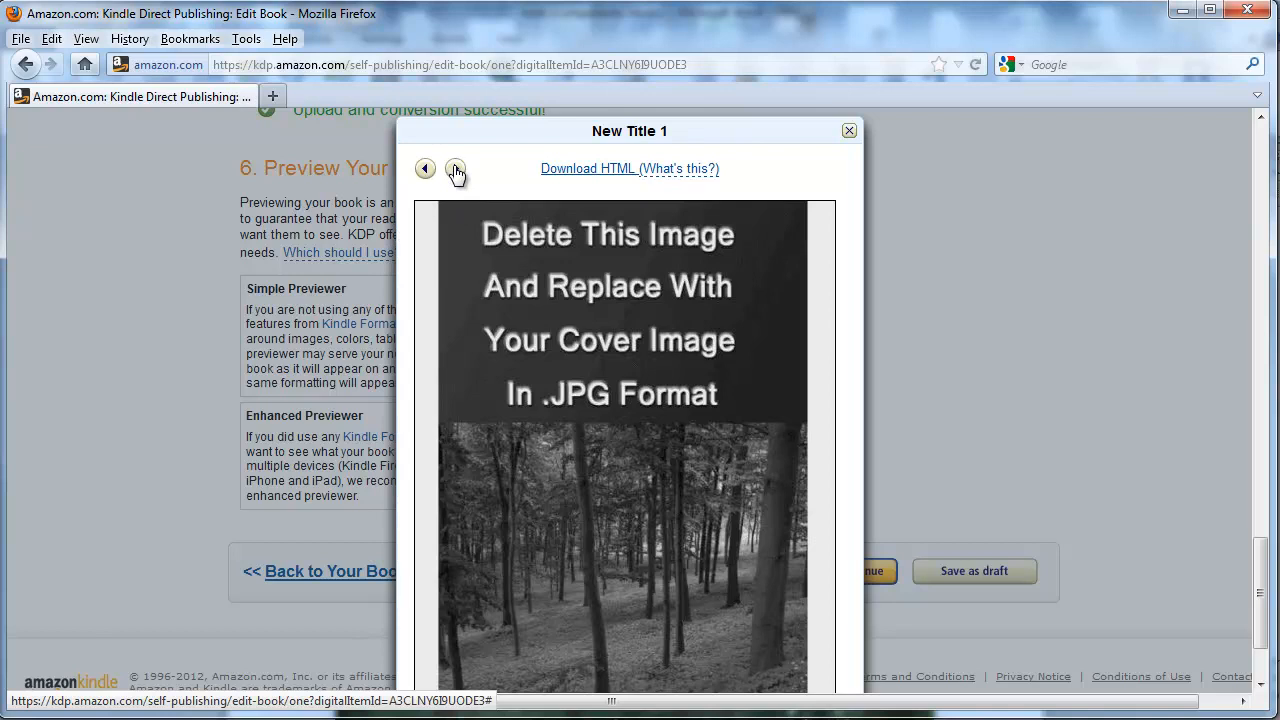
left_click(455, 168)
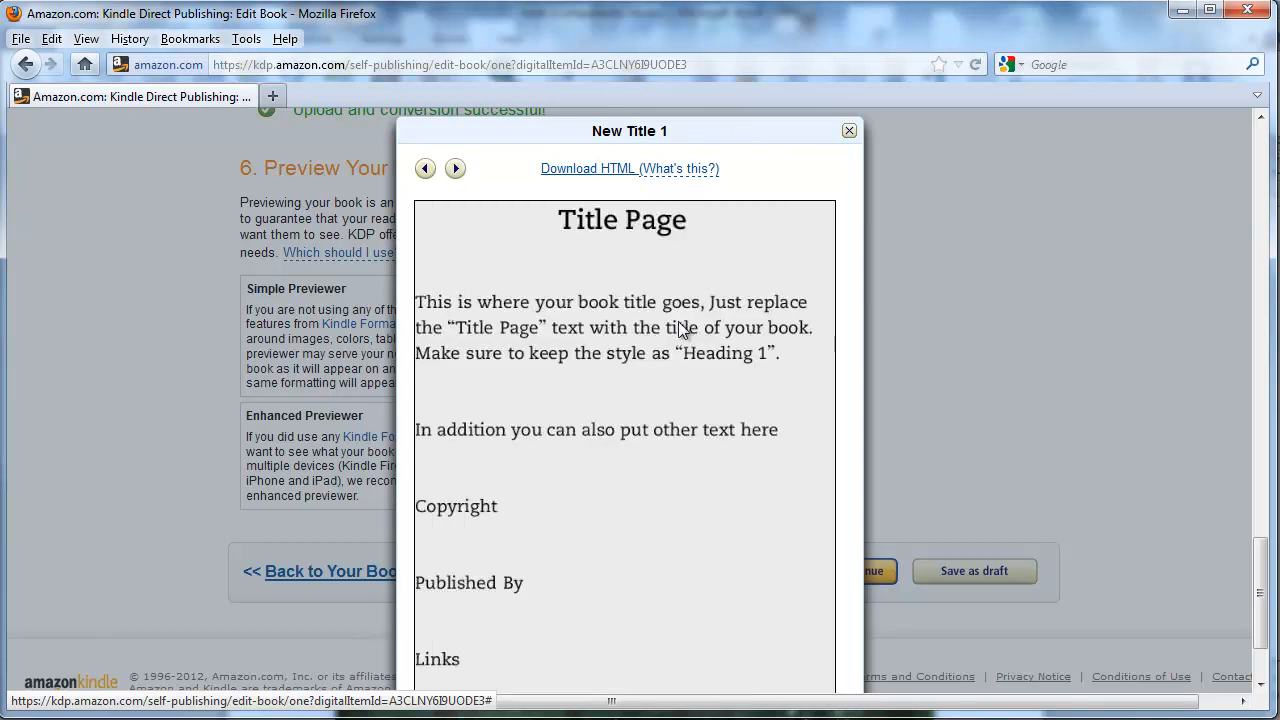
left_click(424, 168)
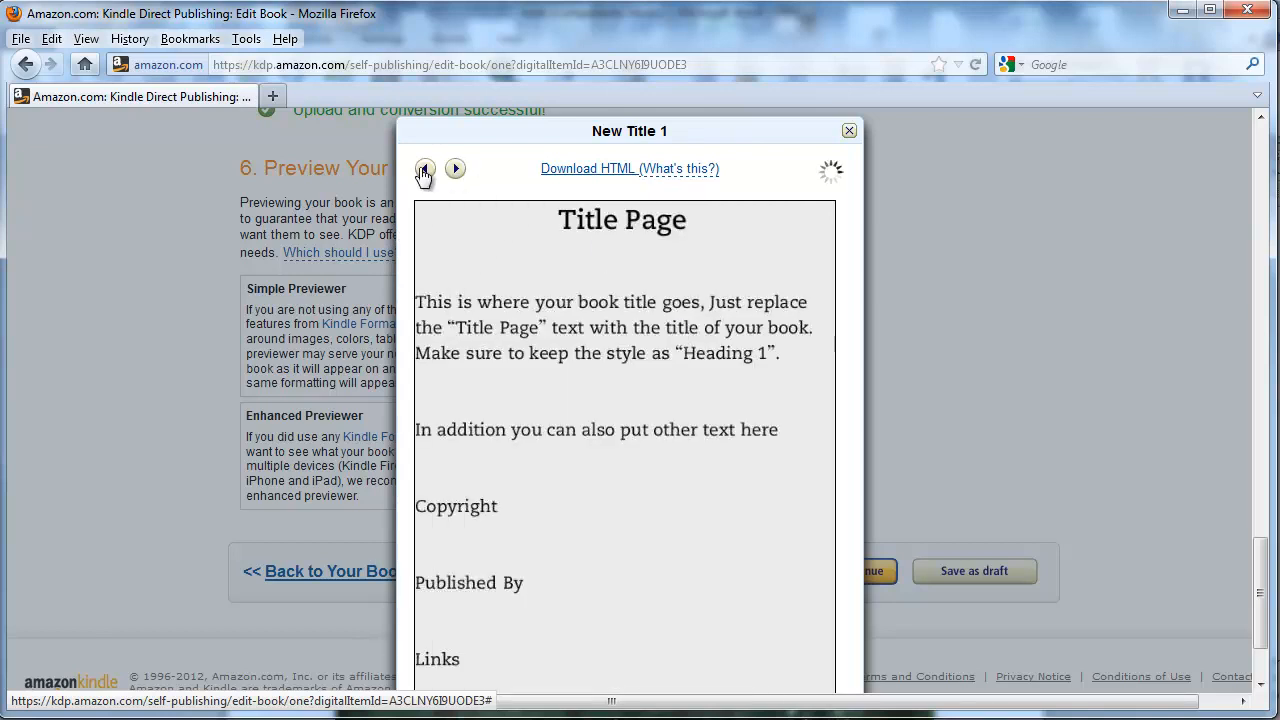
left_click(425, 168)
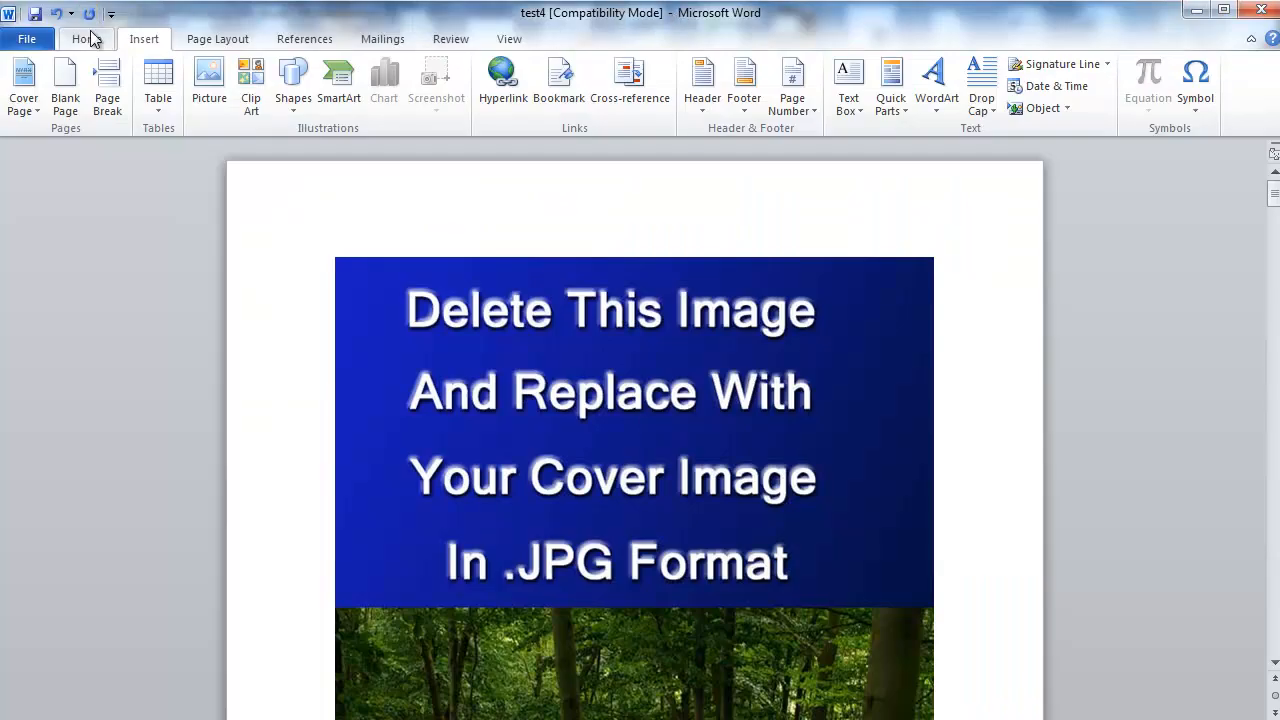
Show formatting marks in test4 and select the cover image, confirming no paragraph mark above it.
left_click(86, 38)
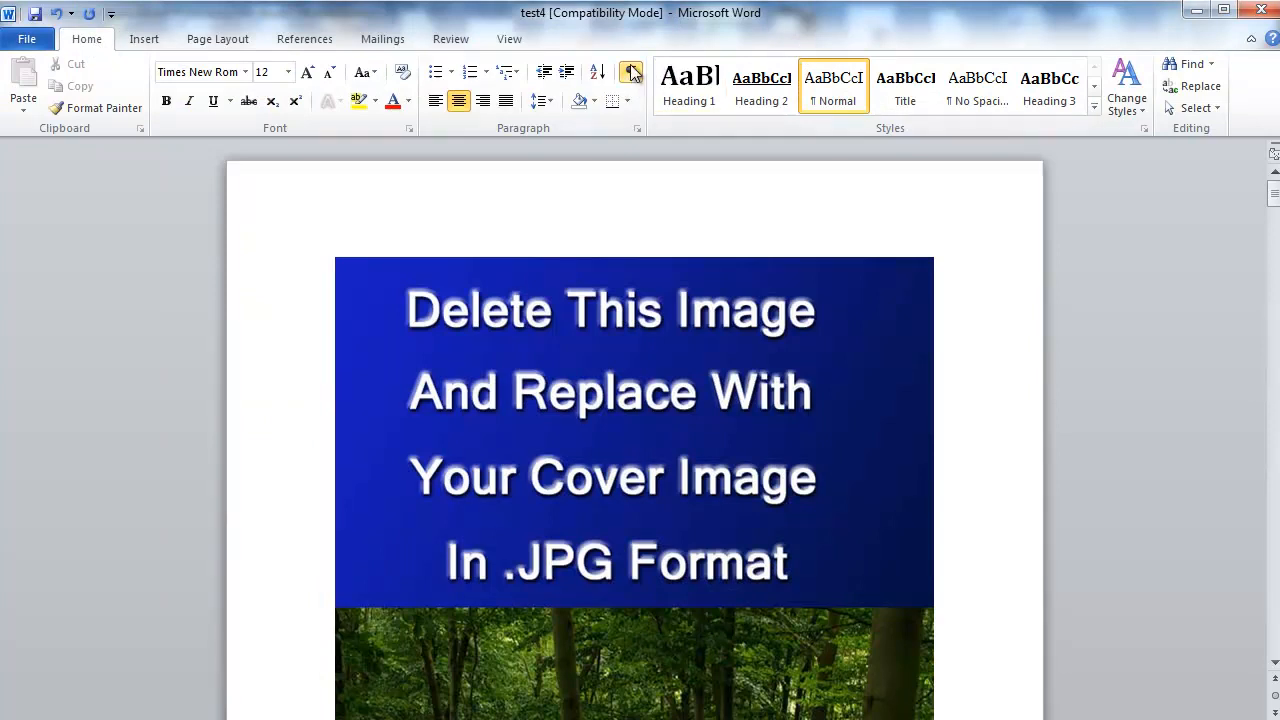
left_click(631, 71)
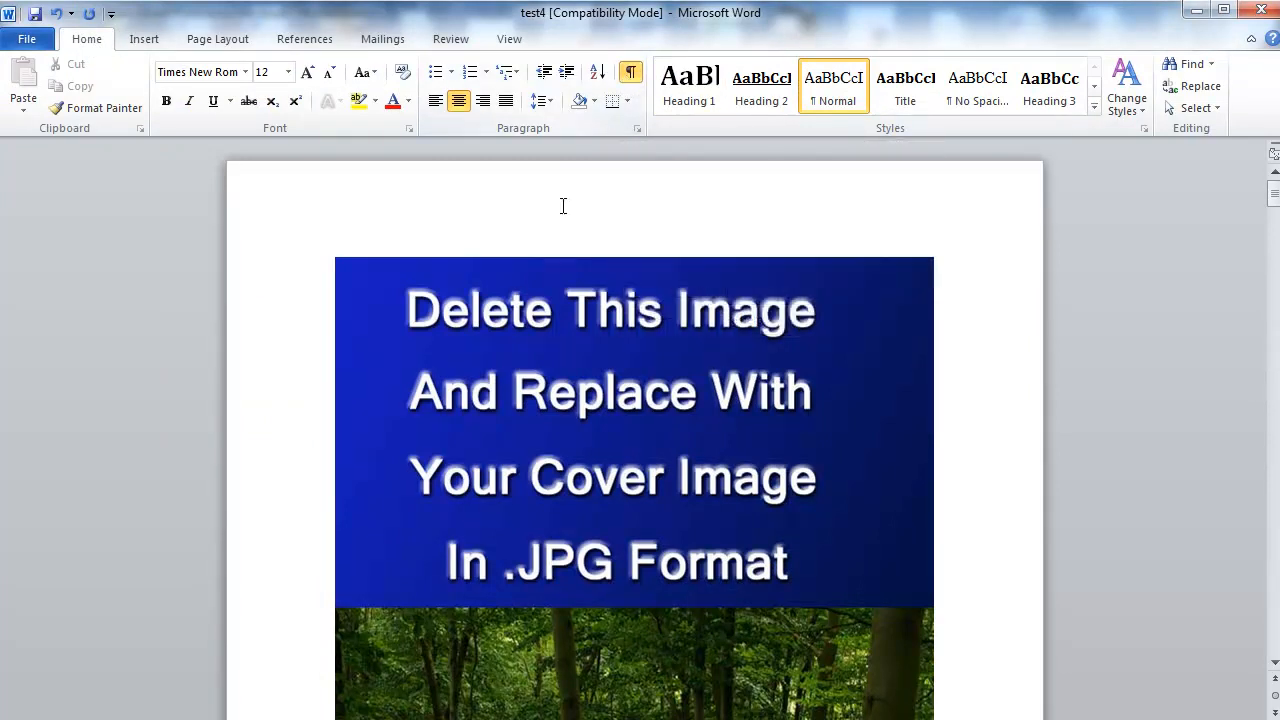
left_click(640, 320)
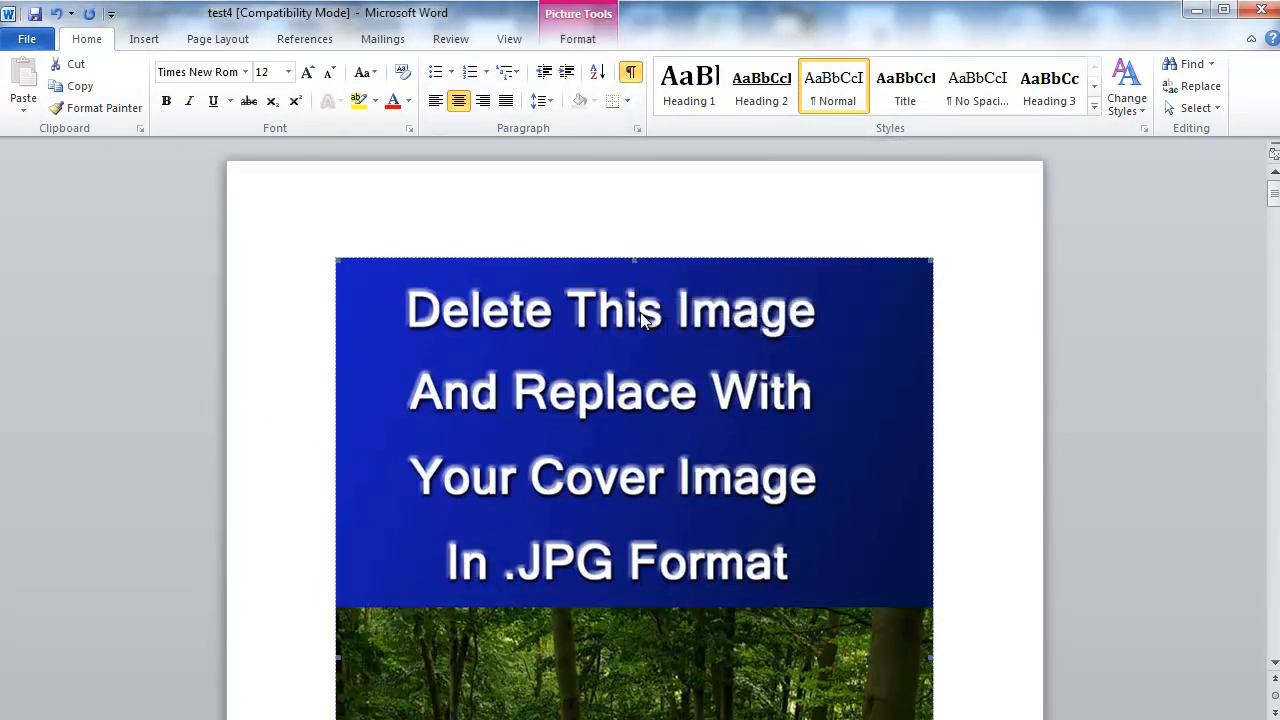